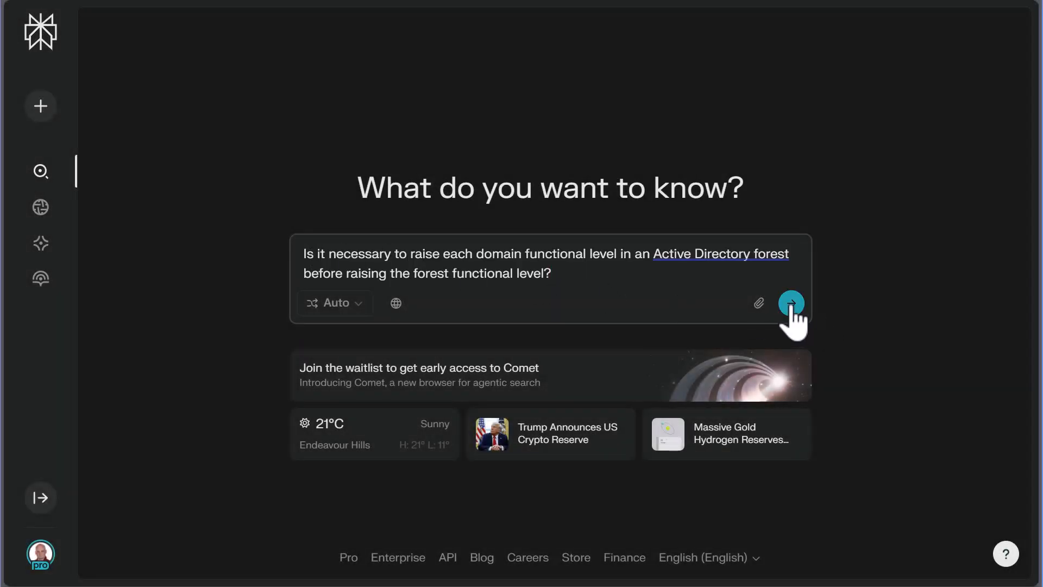
Ask Perplexity whether domain functional levels must be raised before the forest level
{"action": "left_click", "coordinate": [791, 303]}
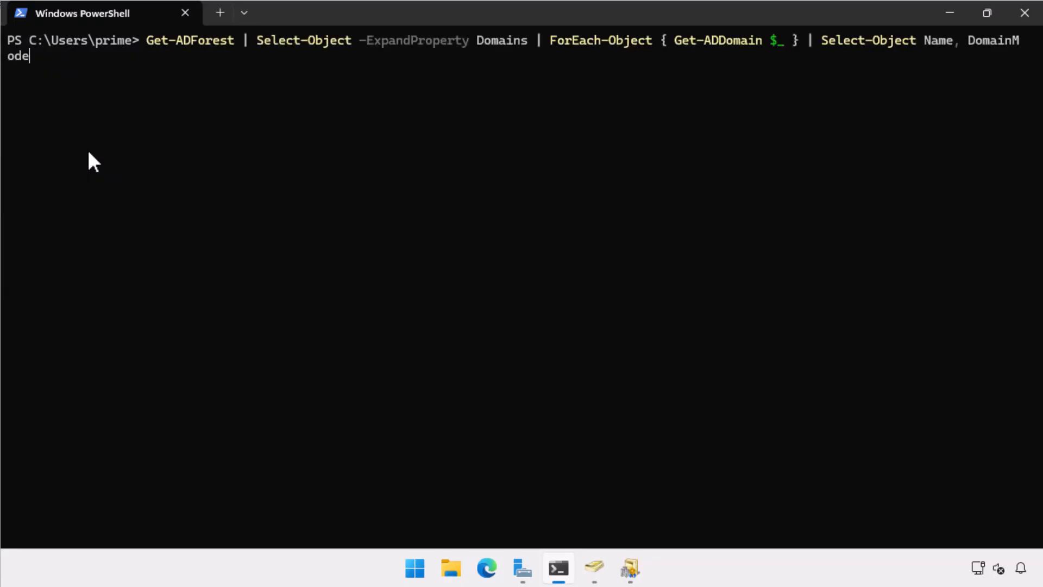
Run the Get-ADForest pipeline listing each domain's Name and DomainMode
{"action": "key", "text": "Enter"}
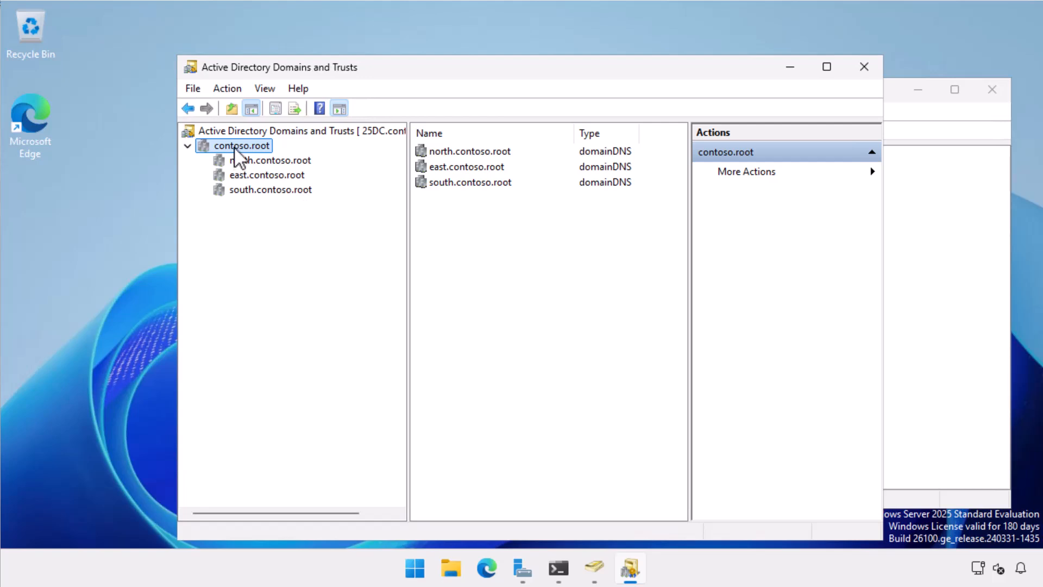
{"action": "double_click", "coordinate": [241, 145]}
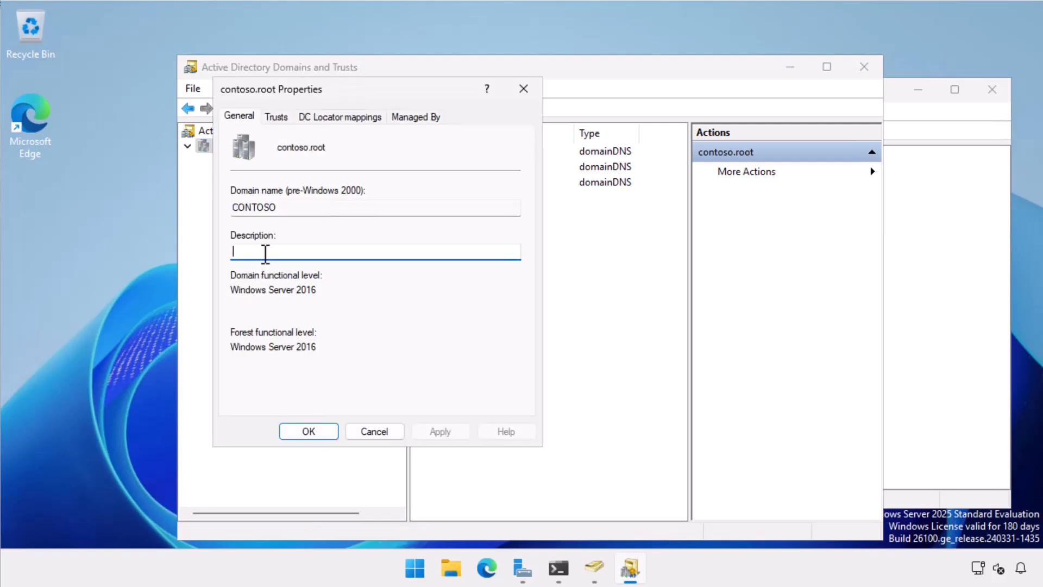
{"action": "mouse_move", "coordinate": [337, 426]}
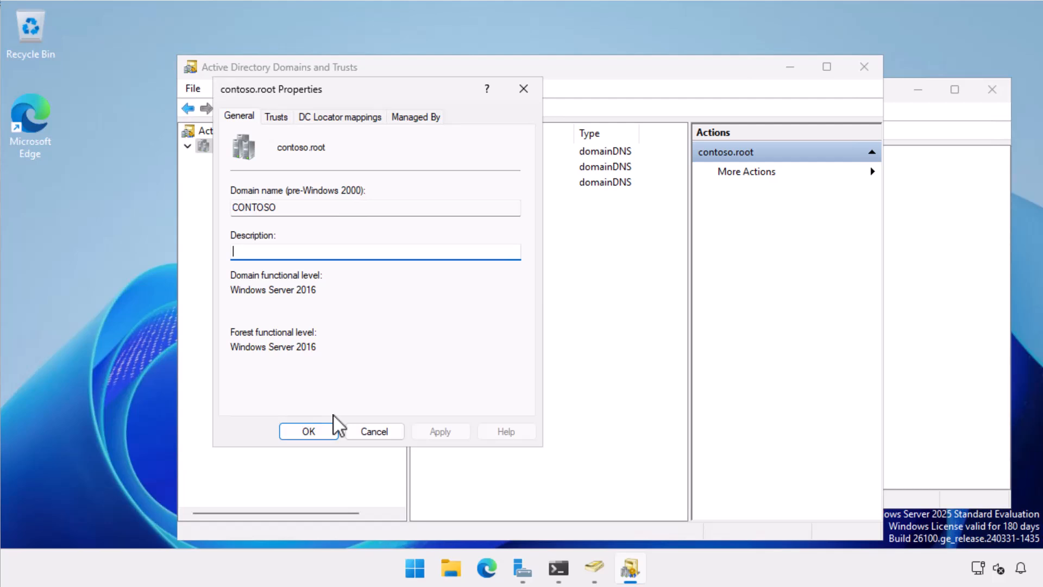
{"action": "left_click", "coordinate": [307, 430]}
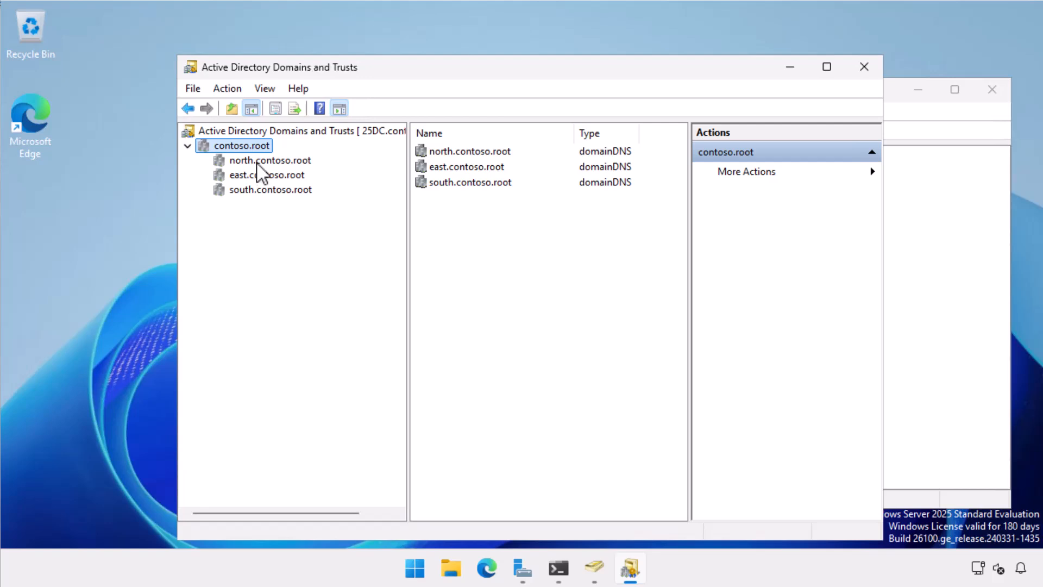
{"action": "double_click", "coordinate": [269, 160]}
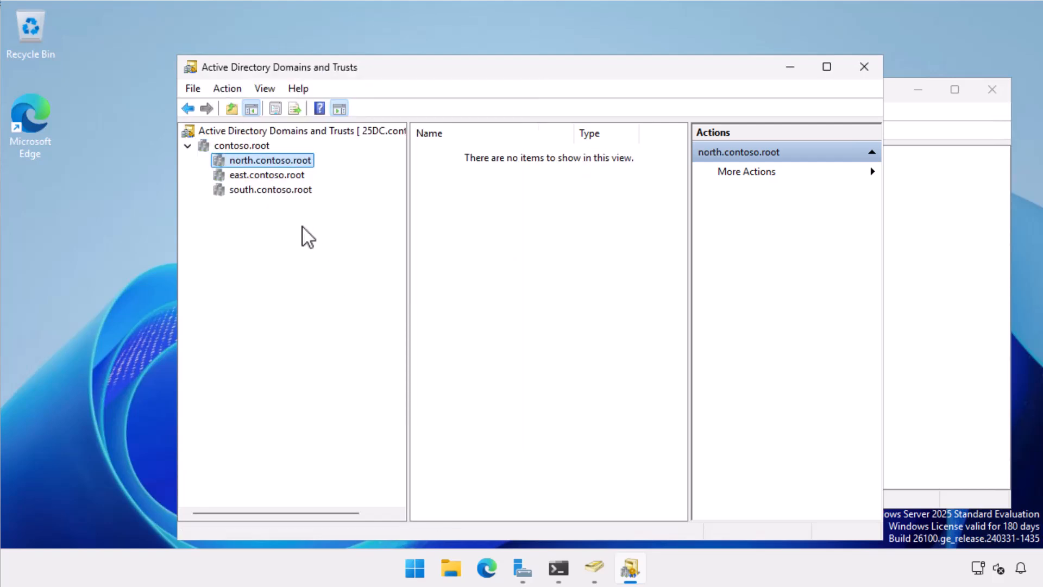
{"action": "right_click", "coordinate": [266, 175]}
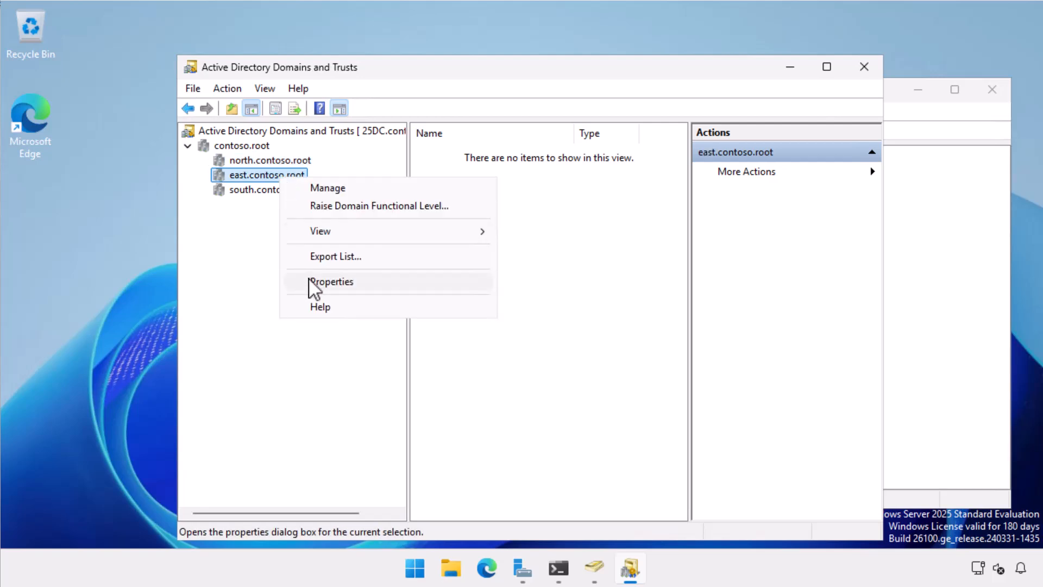
{"action": "left_click", "coordinate": [331, 281]}
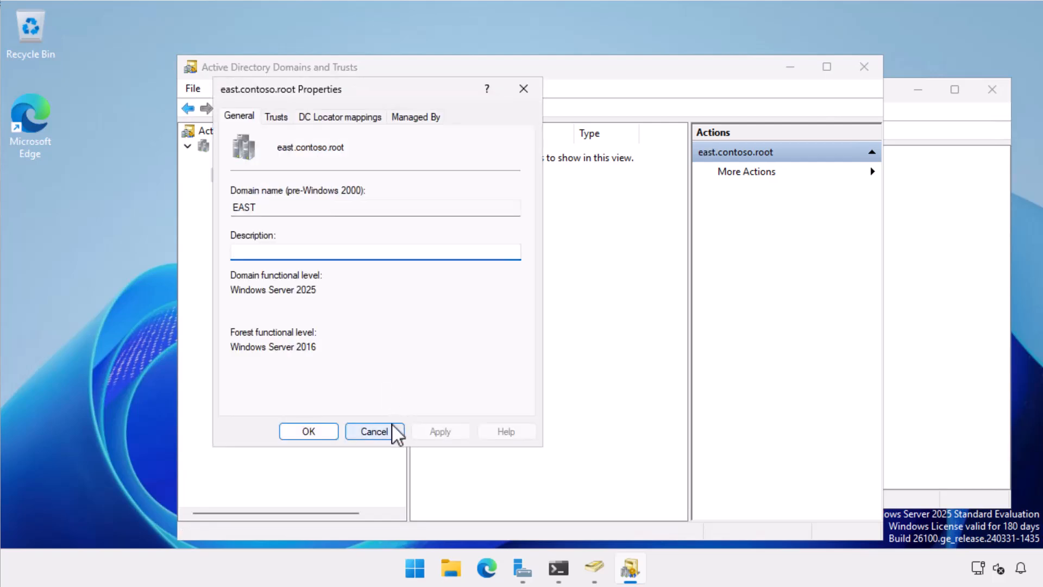
{"action": "left_click", "coordinate": [375, 251]}
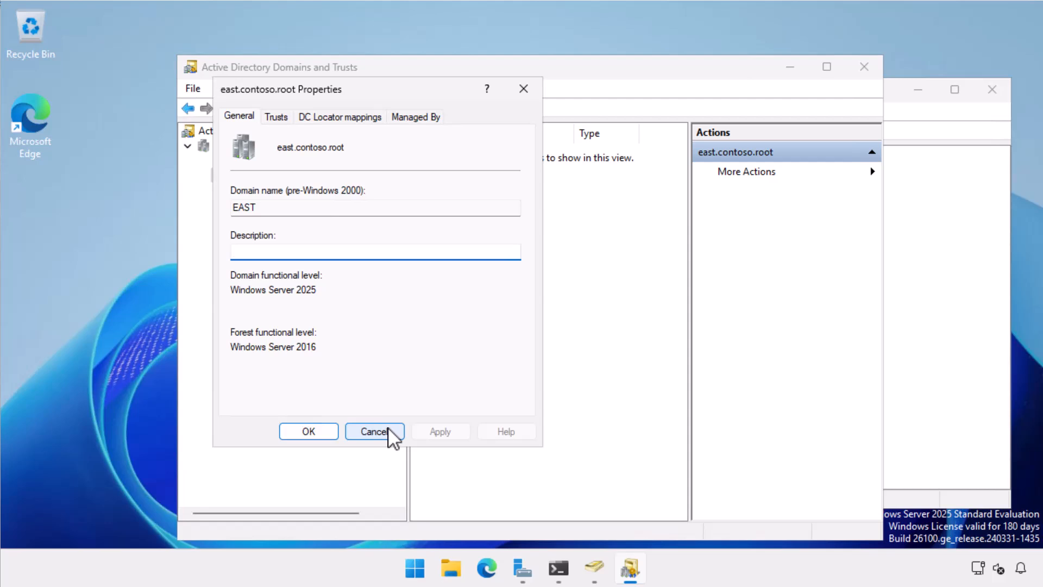
{"action": "left_click", "coordinate": [373, 431]}
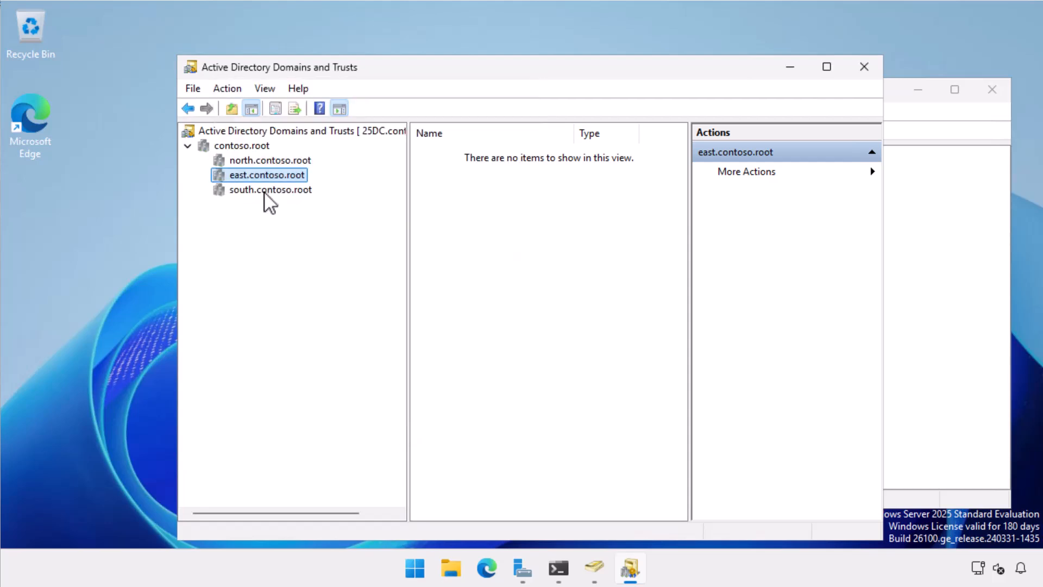
{"action": "left_click", "coordinate": [269, 189]}
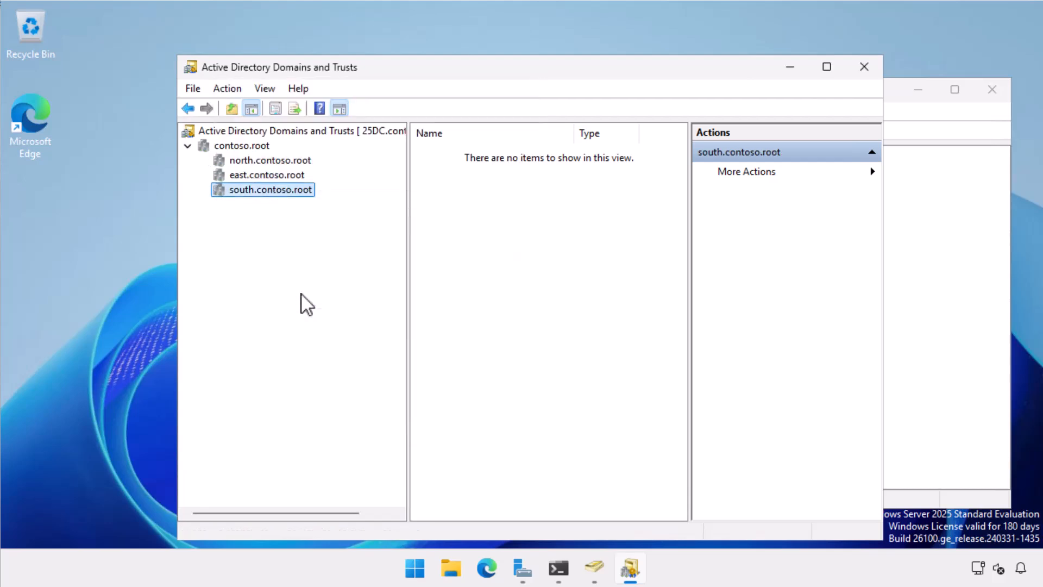
{"action": "double_click", "coordinate": [269, 189]}
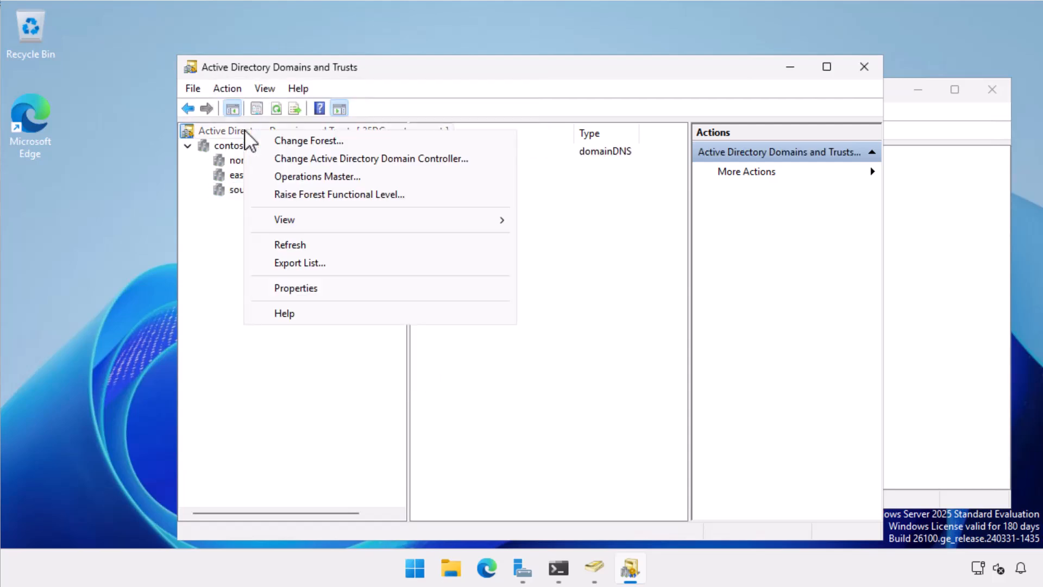
Raise the contoso.root forest from Windows Server 2016 to Windows Server 2025
{"action": "left_click", "coordinate": [338, 194]}
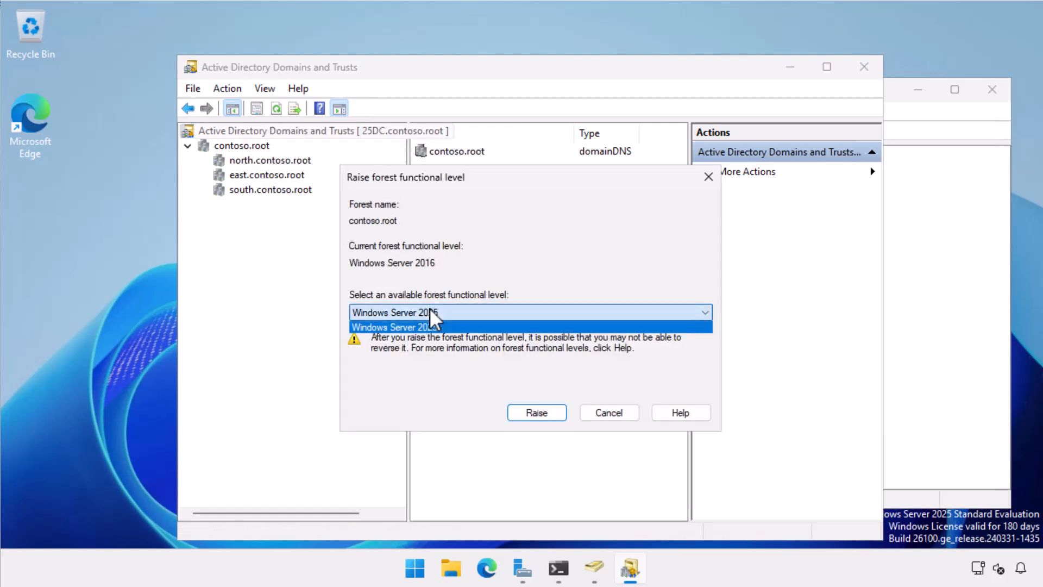
{"action": "left_click", "coordinate": [397, 326]}
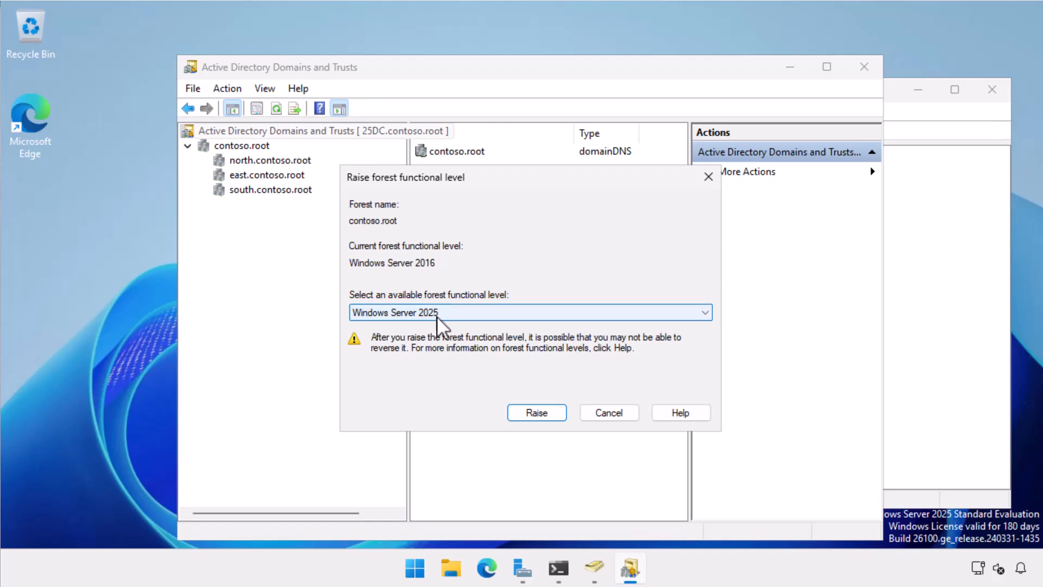
{"action": "left_click", "coordinate": [537, 412]}
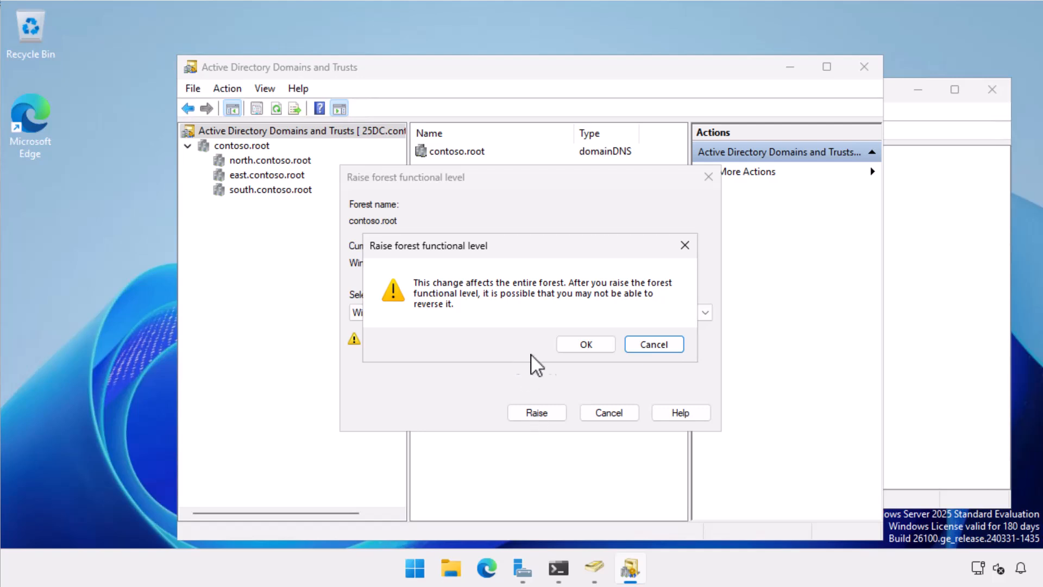
{"action": "left_click", "coordinate": [585, 344]}
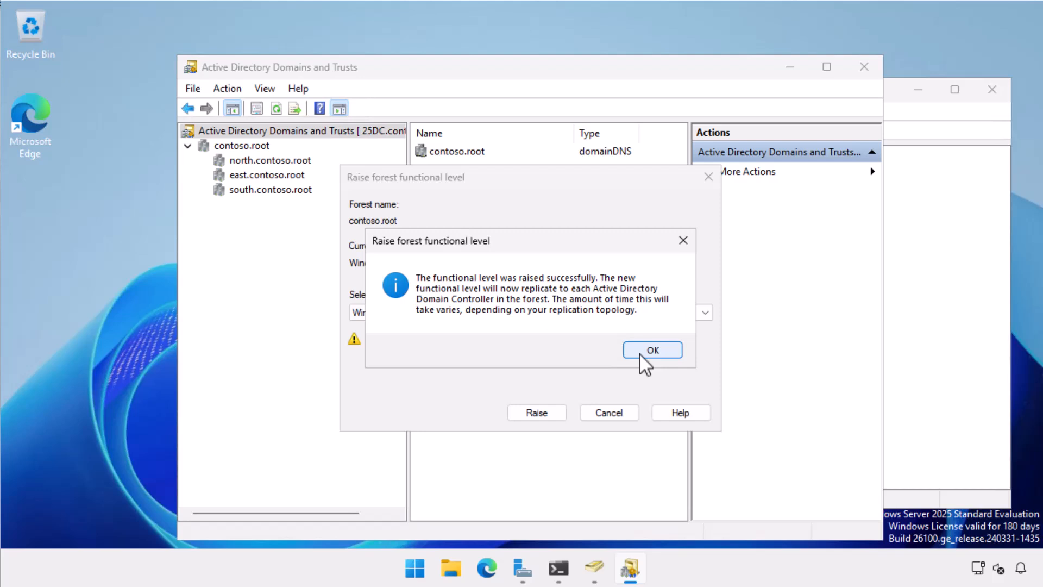
{"action": "left_click", "coordinate": [651, 349]}
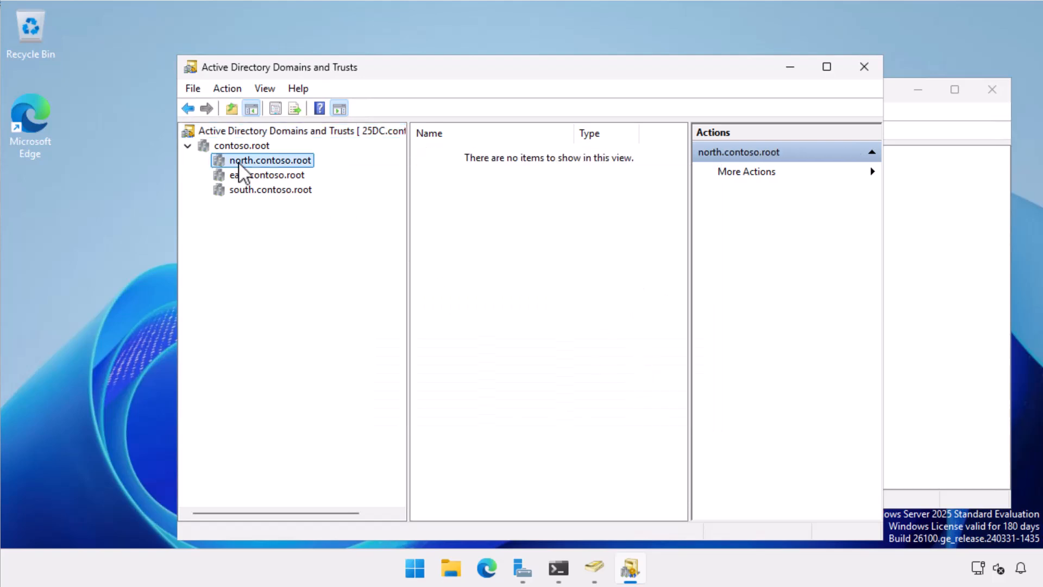
Check the domain and forest levels for contoso.root, north, east and south
{"action": "left_click", "coordinate": [240, 145]}
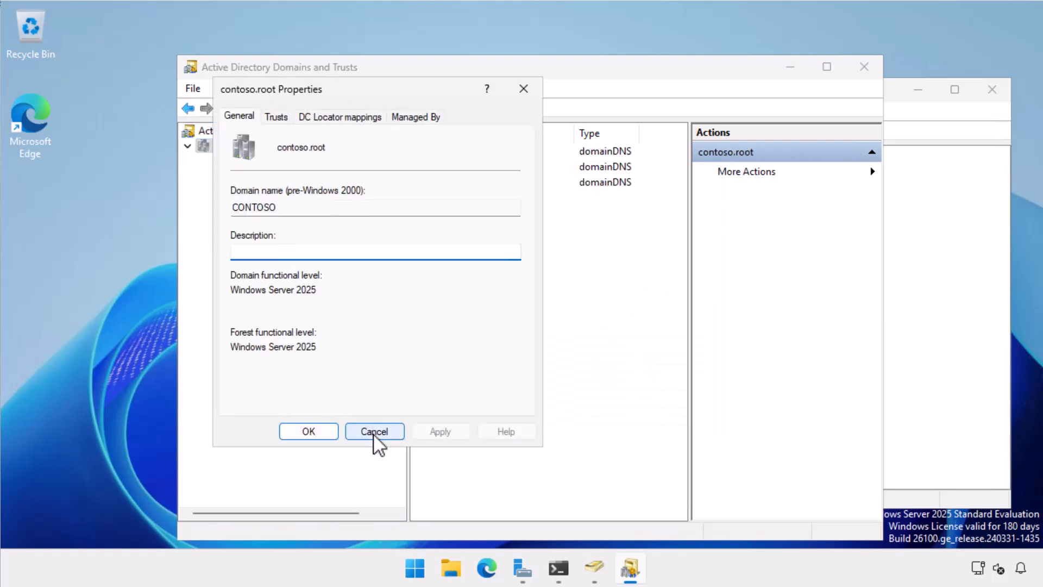
{"action": "left_click", "coordinate": [373, 430]}
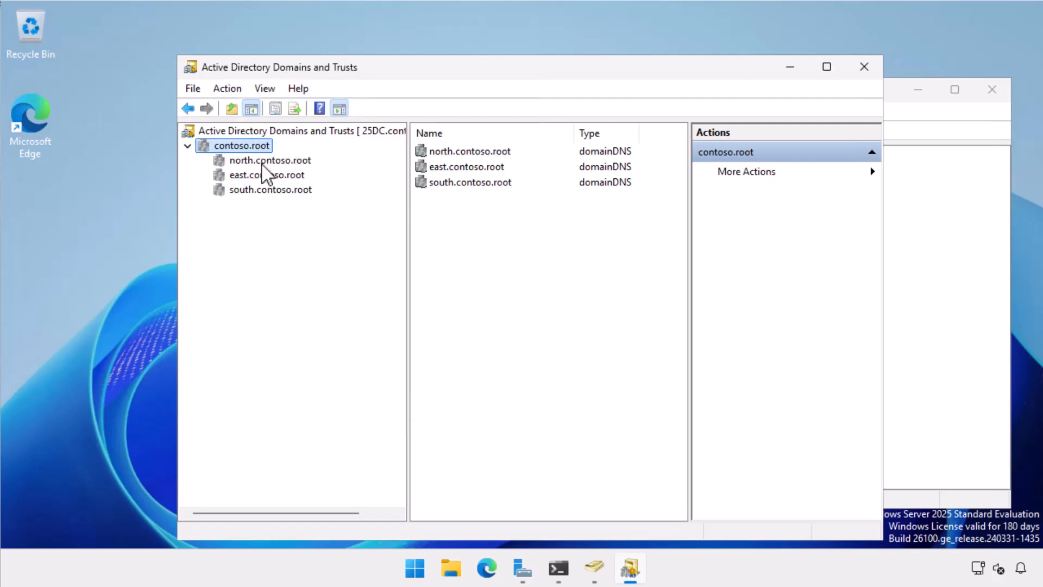
{"action": "left_click", "coordinate": [270, 160]}
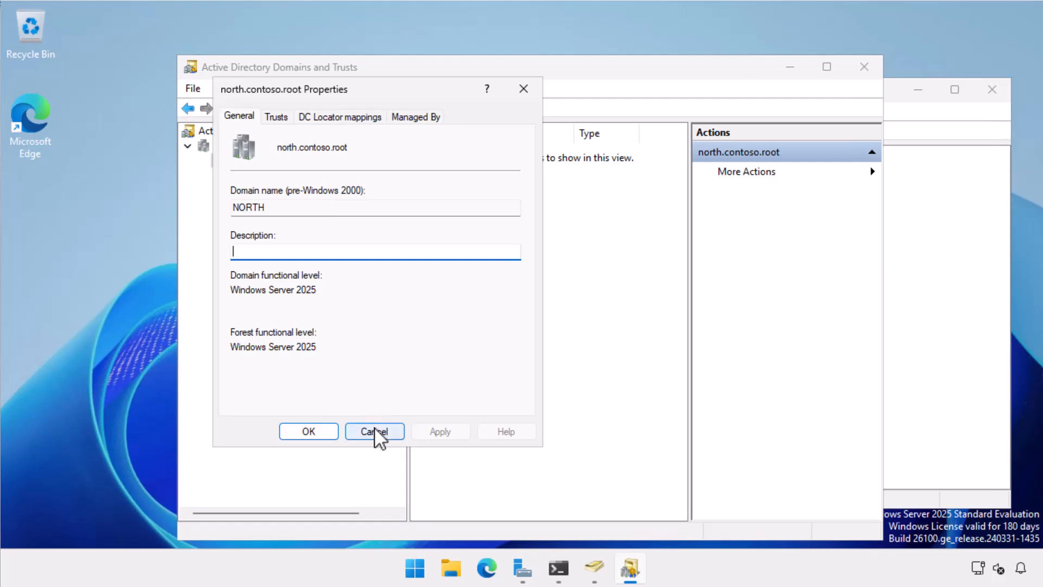
{"action": "left_click", "coordinate": [373, 430]}
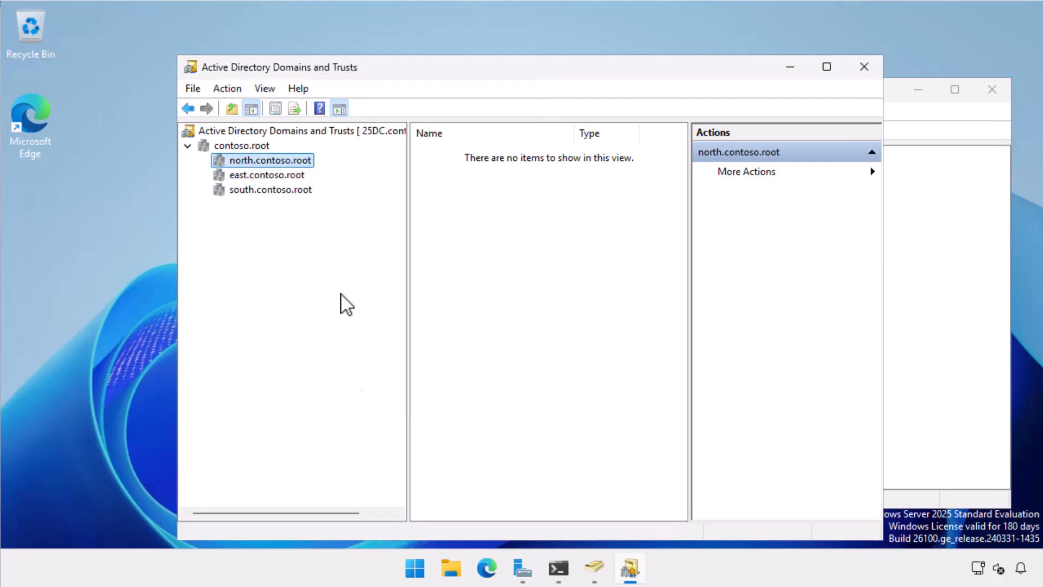
{"action": "mouse_move", "coordinate": [294, 186]}
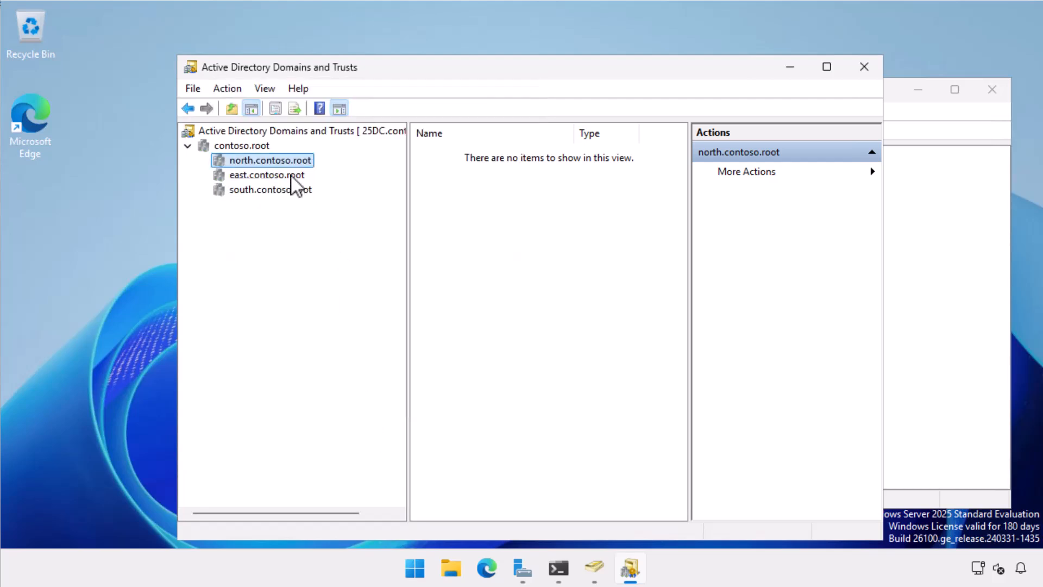
{"action": "left_click", "coordinate": [267, 174]}
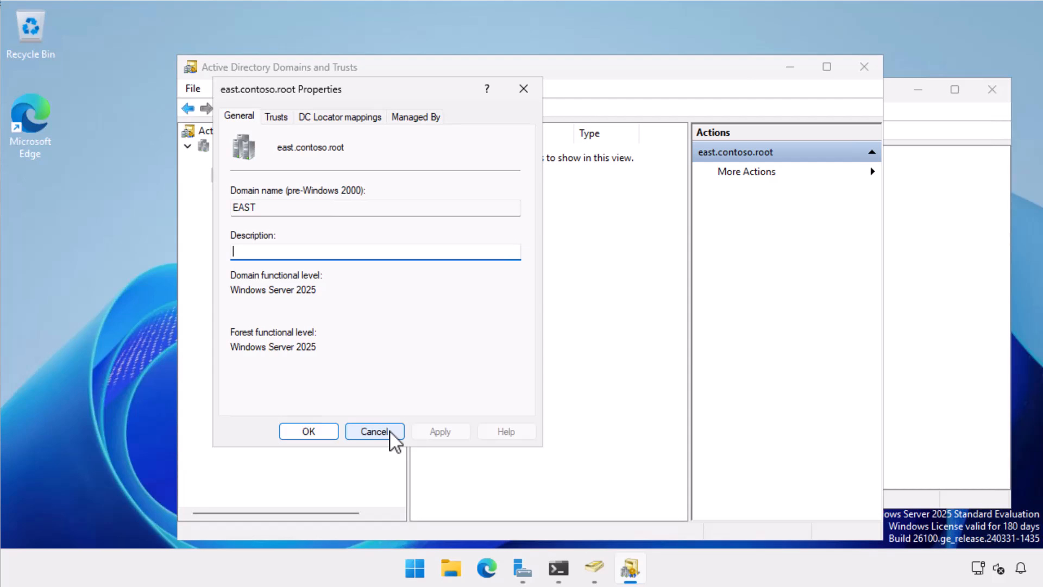
{"action": "left_click", "coordinate": [374, 431]}
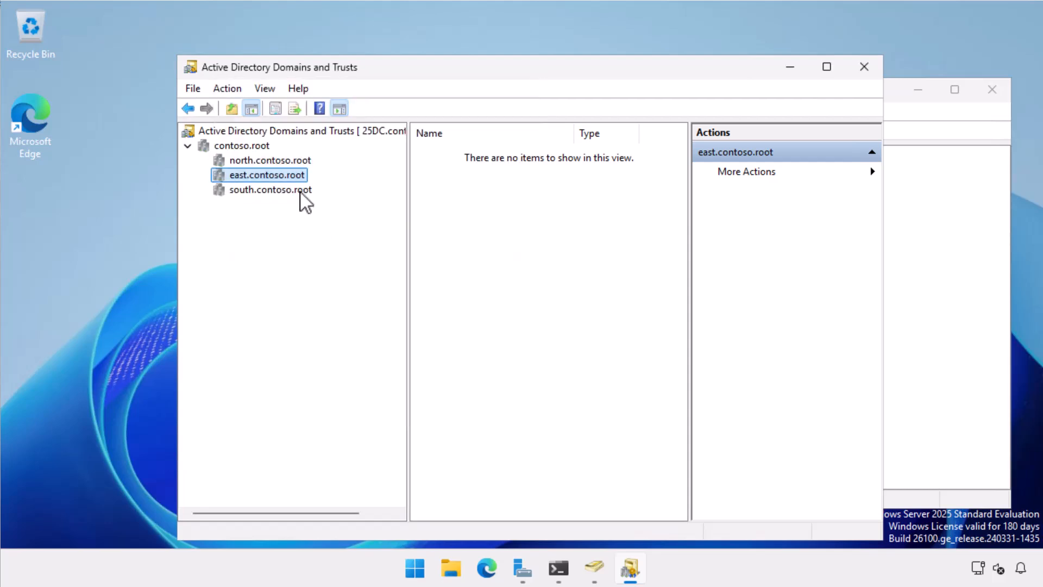
{"action": "right_click", "coordinate": [270, 190]}
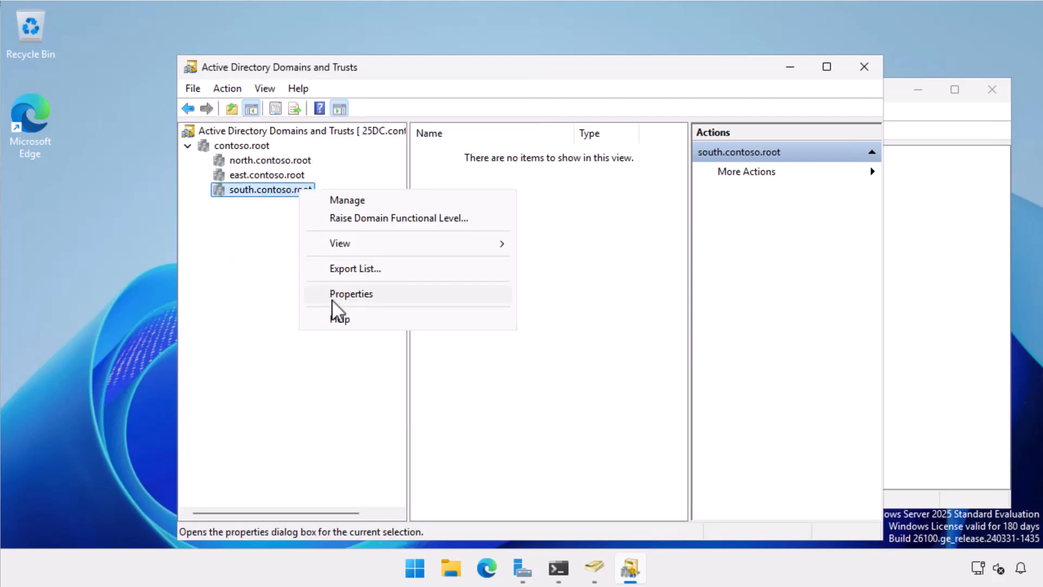
{"action": "left_click", "coordinate": [350, 293]}
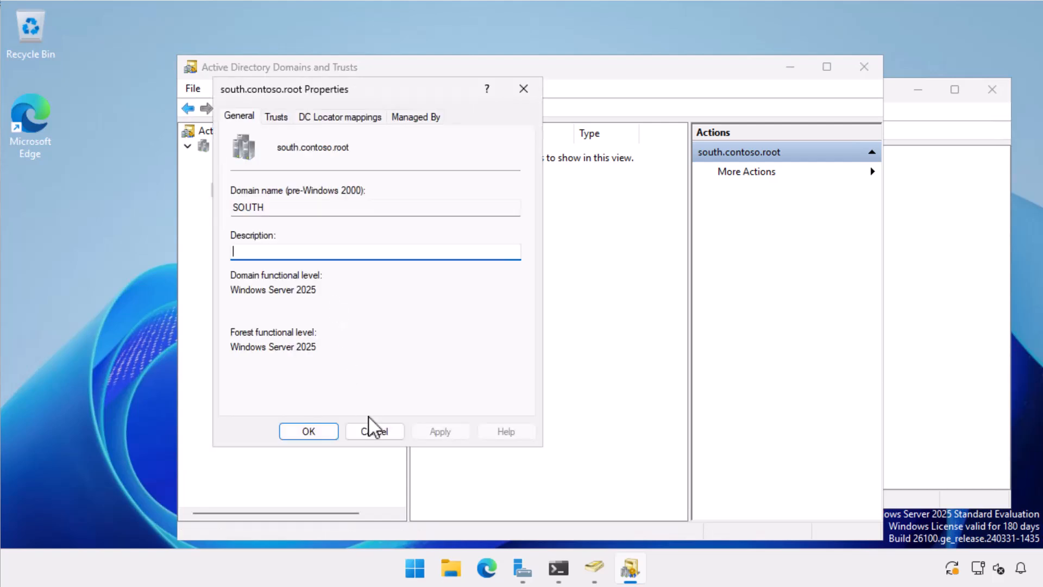
{"action": "left_click", "coordinate": [374, 431]}
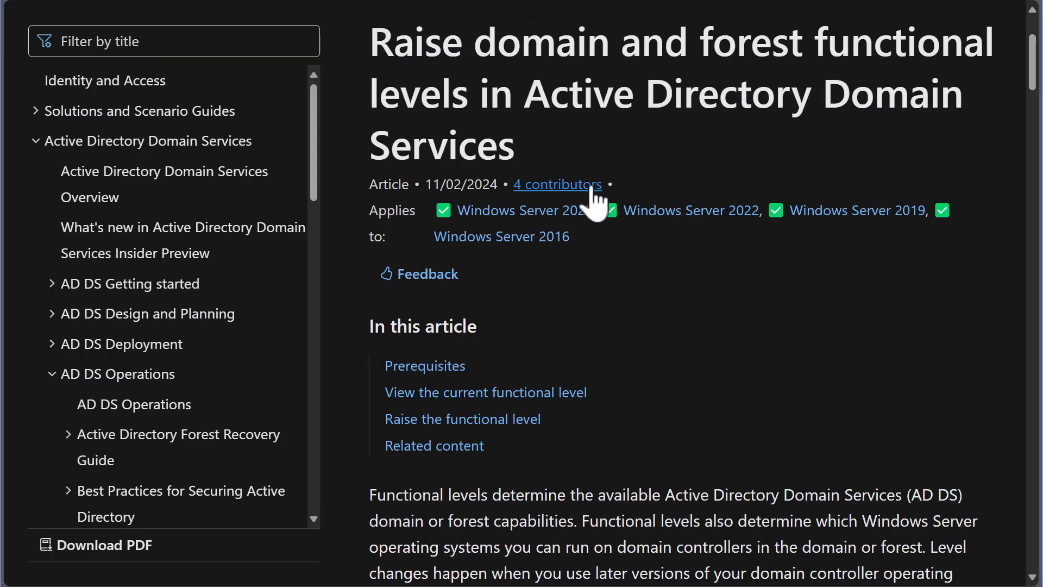
Scroll to 'Raise the functional level' and select the Important note on automatic domain raising
{"action": "left_click", "coordinate": [557, 184]}
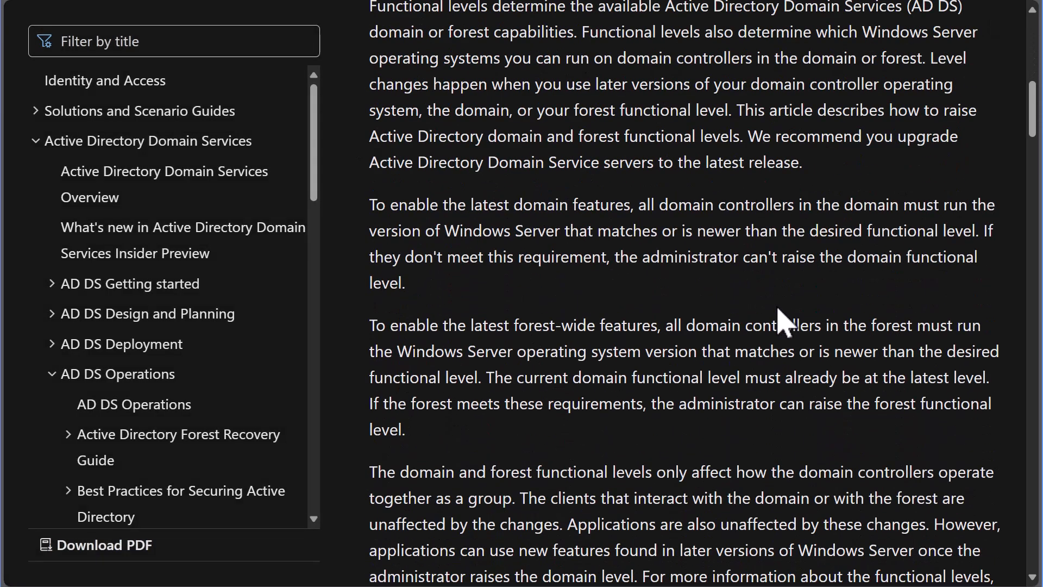
{"action": "scroll", "scroll_direction": "down", "scroll_amount": 3}
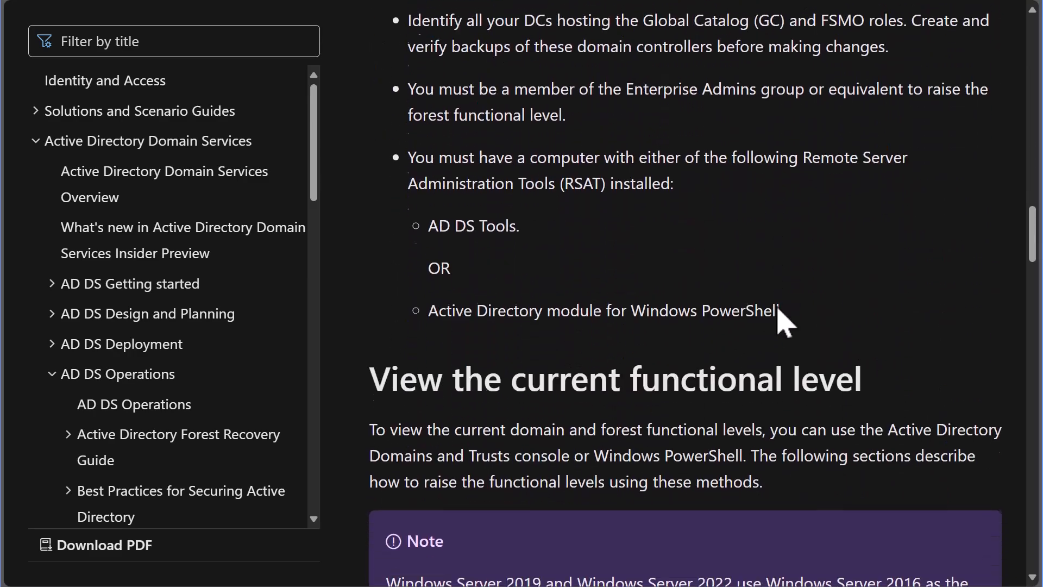
{"action": "scroll", "scroll_direction": "down", "scroll_amount": 3}
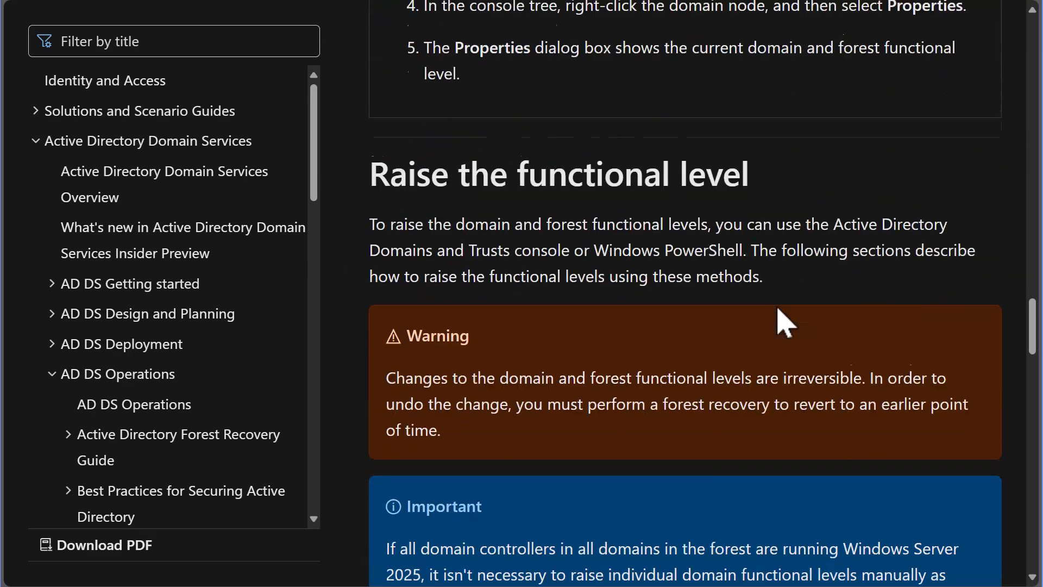
{"action": "scroll", "scroll_direction": "down", "scroll_amount": 3}
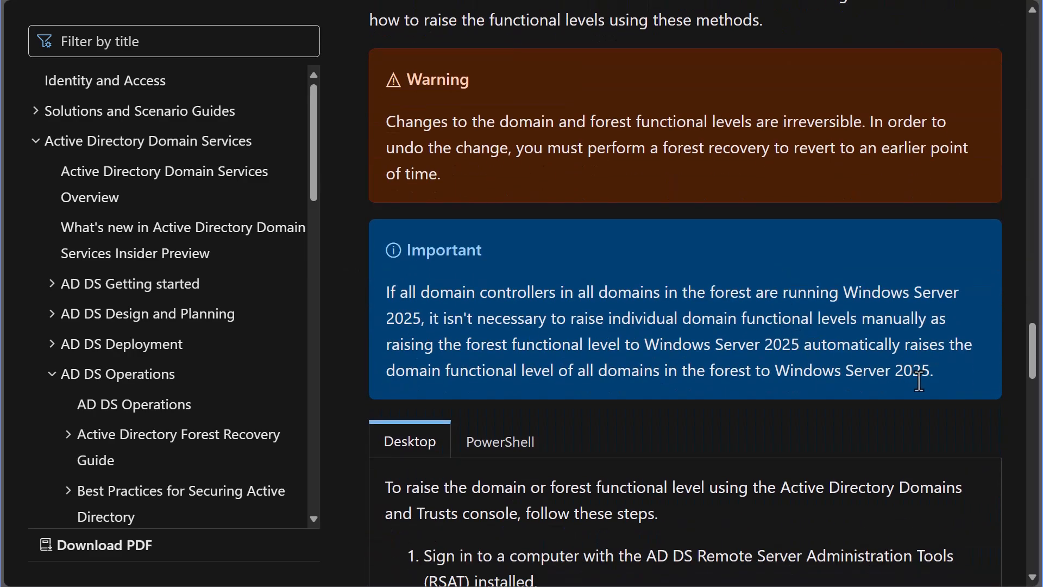
{"action": "left_click_drag", "start_coordinate": [389, 293], "coordinate": [932, 370]}
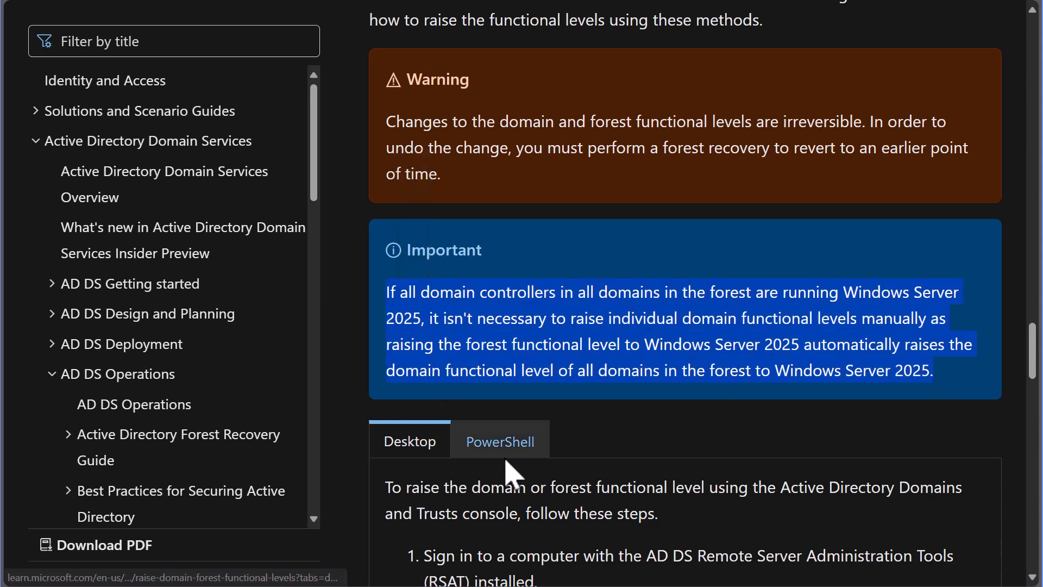
{"action": "mouse_move", "coordinate": [604, 433]}
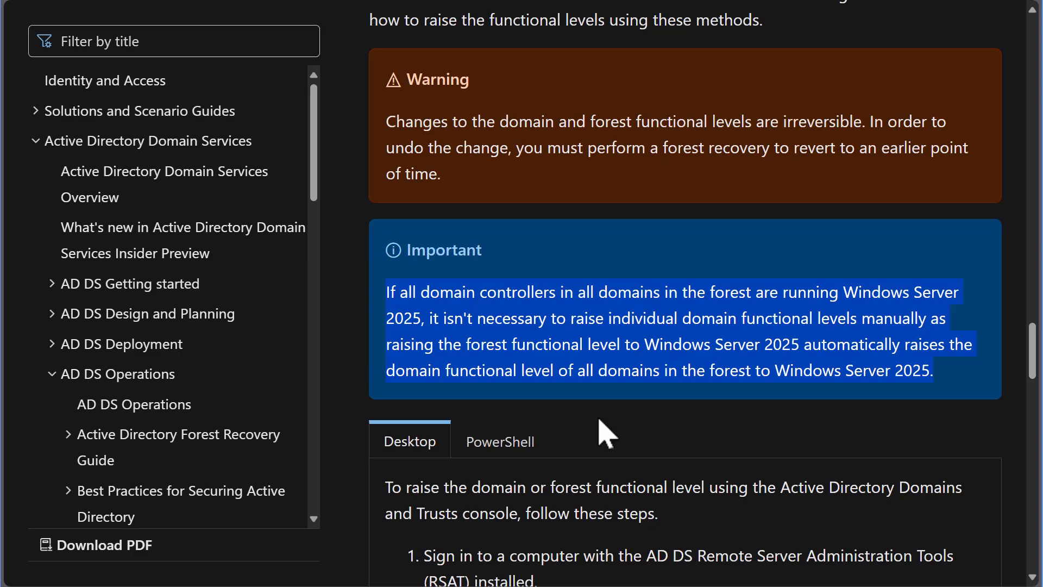